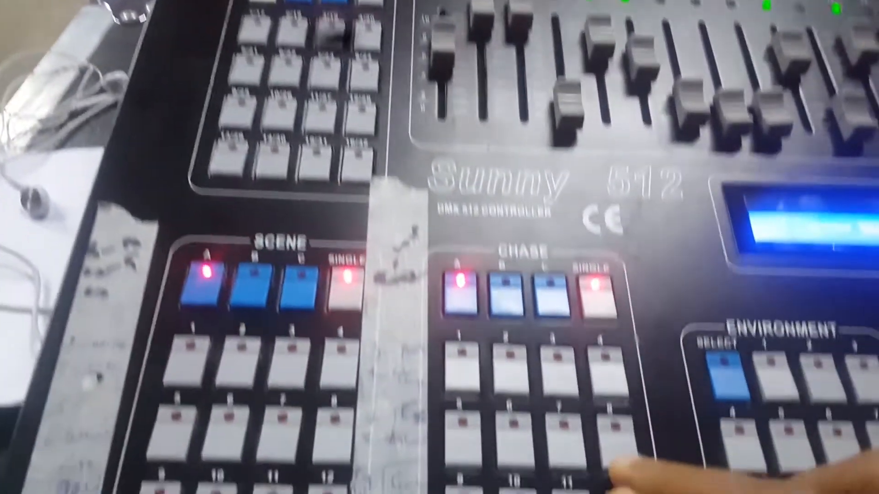
{"action": "mouse_move", "coordinate": [439, 247]}
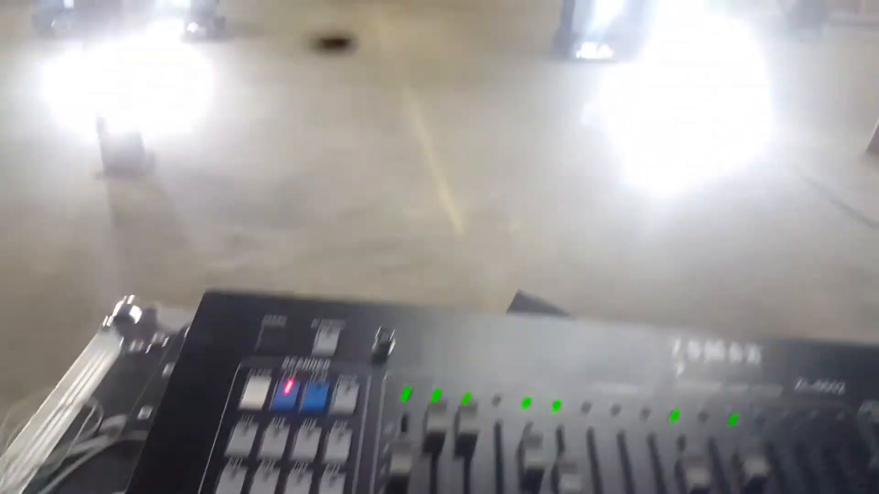